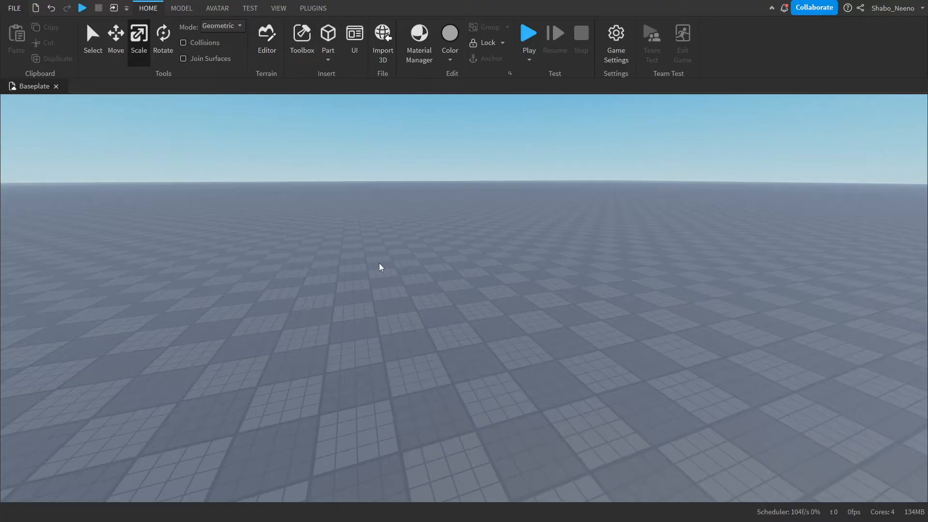
mouse_move(306, 209)
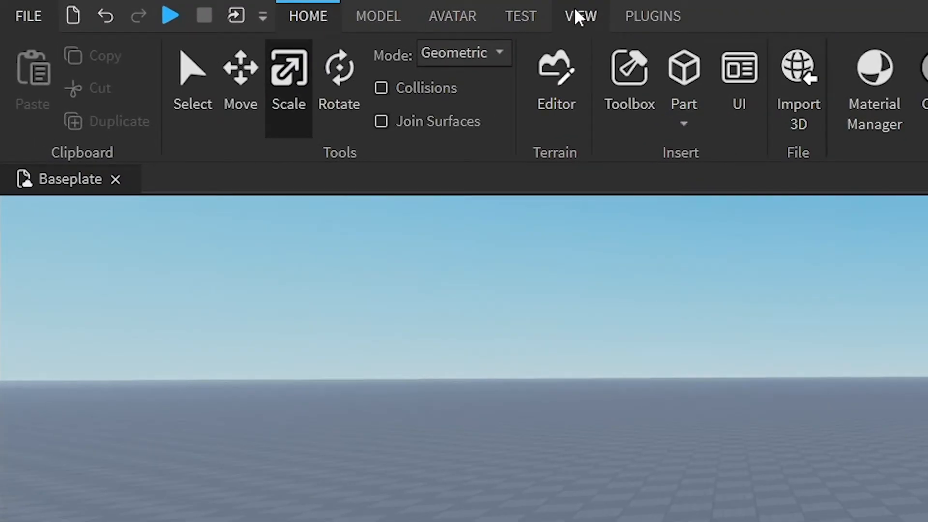
- Show the Explorer, Properties and Output panels from the View options
left_click(580, 16)
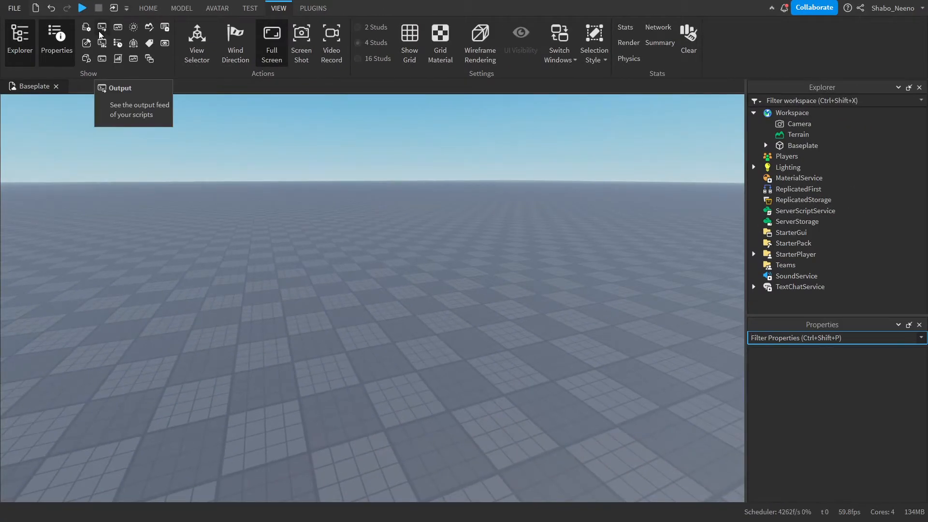
left_click(86, 27)
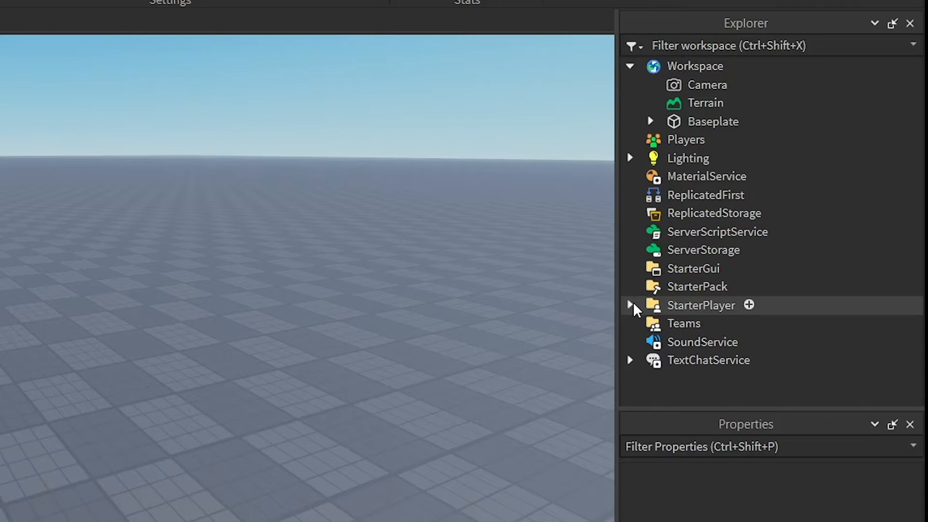
- Expand the StarterPlayer folder to reach StarterPlayerScripts
left_click(629, 305)
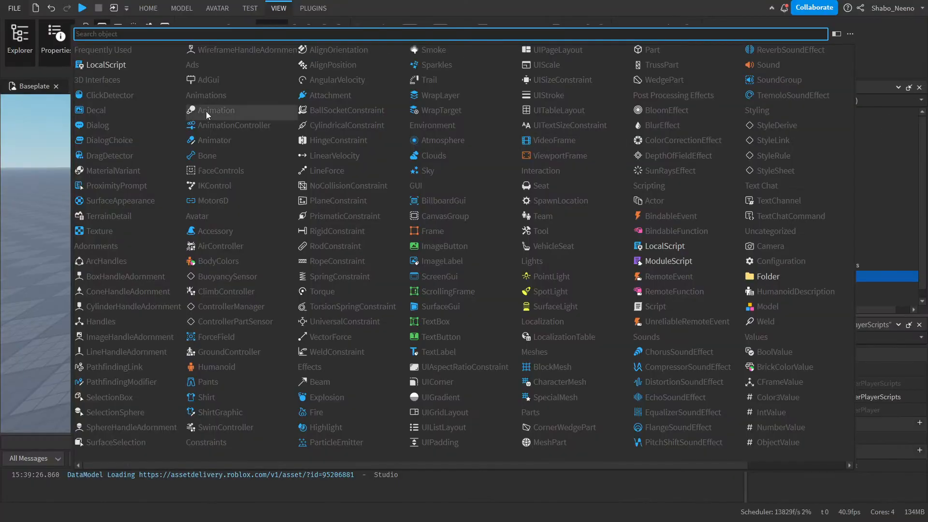
mouse_move(107, 65)
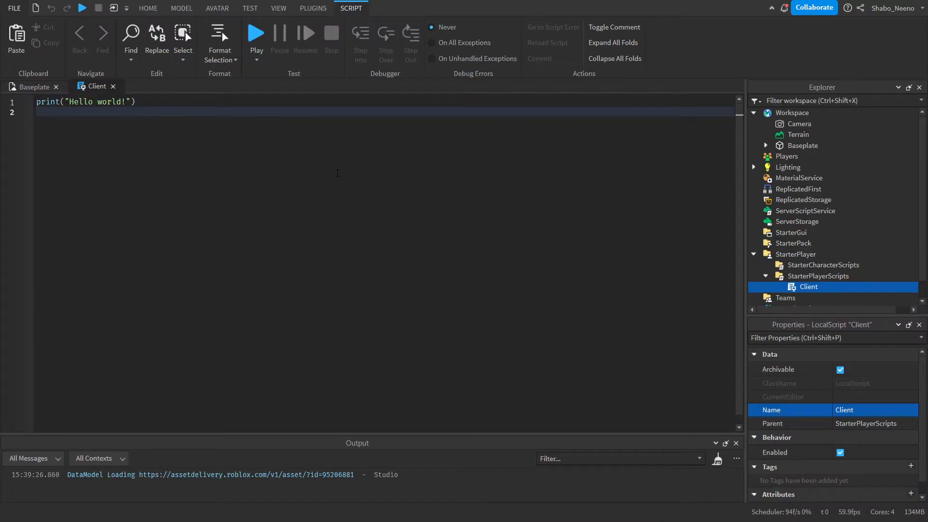
mouse_move(28, 188)
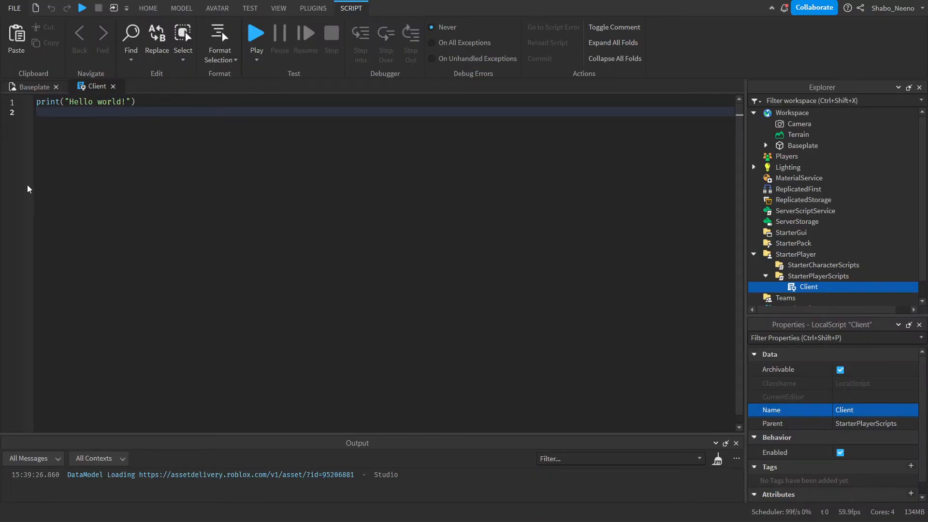
- Replace the default code with a players variable from game:GetService('Players')
key("ctrl+a")
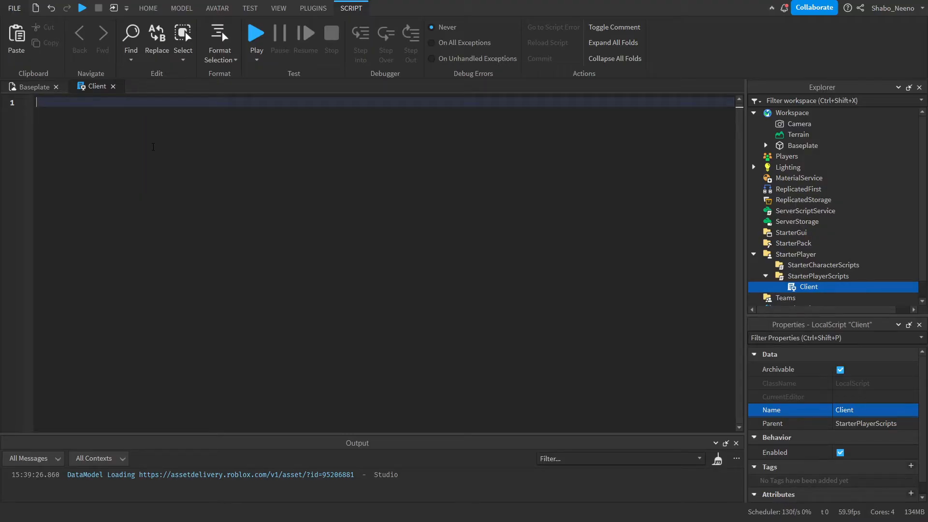
type("local players = game:")
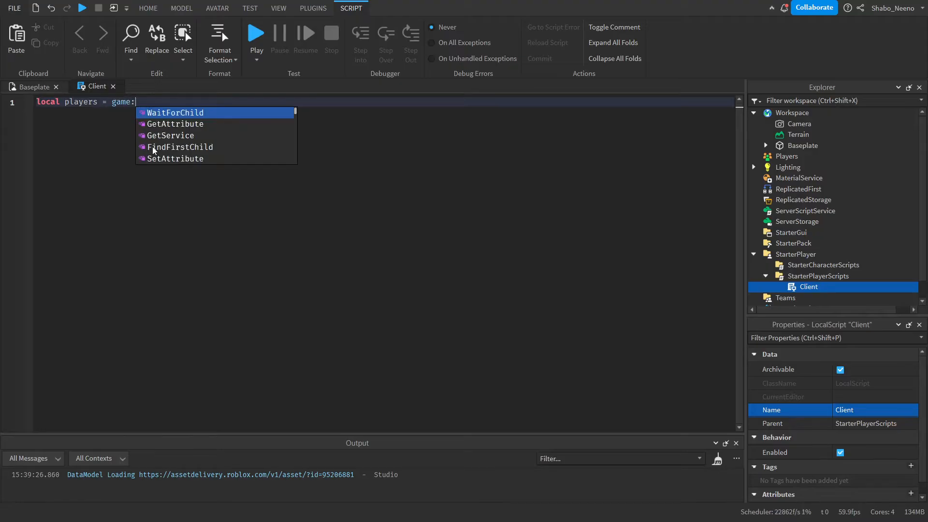
type("GetService('Players')")
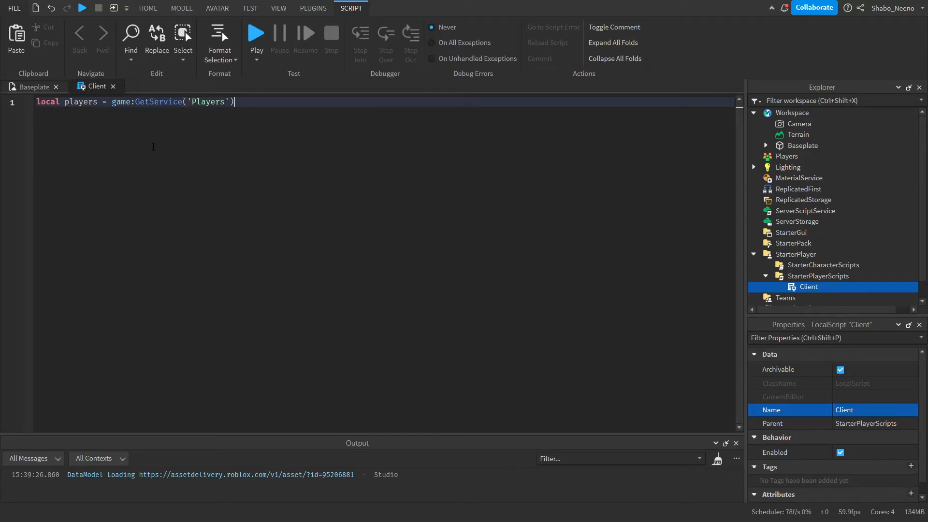
left_click(787, 156)
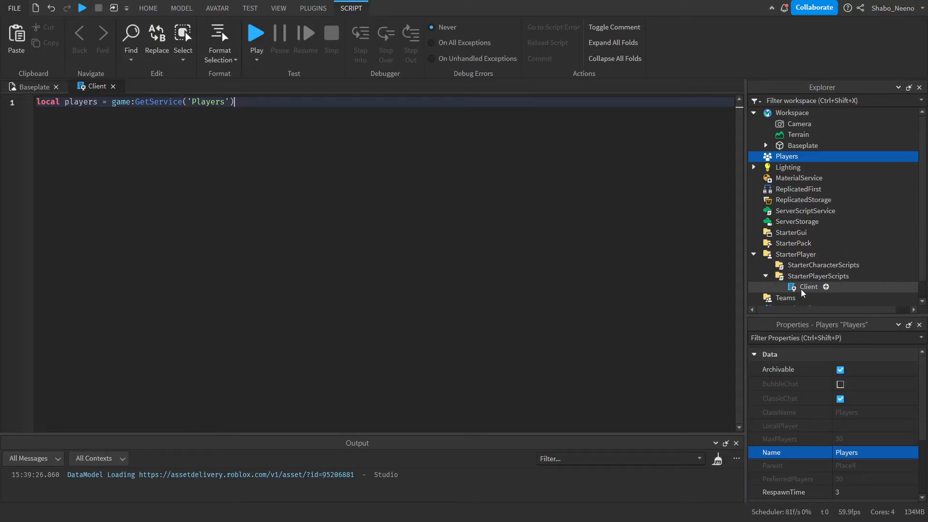
- Declare plr as players.LocalPlayer, runService, camera as workspace.CurrentCamera and character = nil
type("local pl")
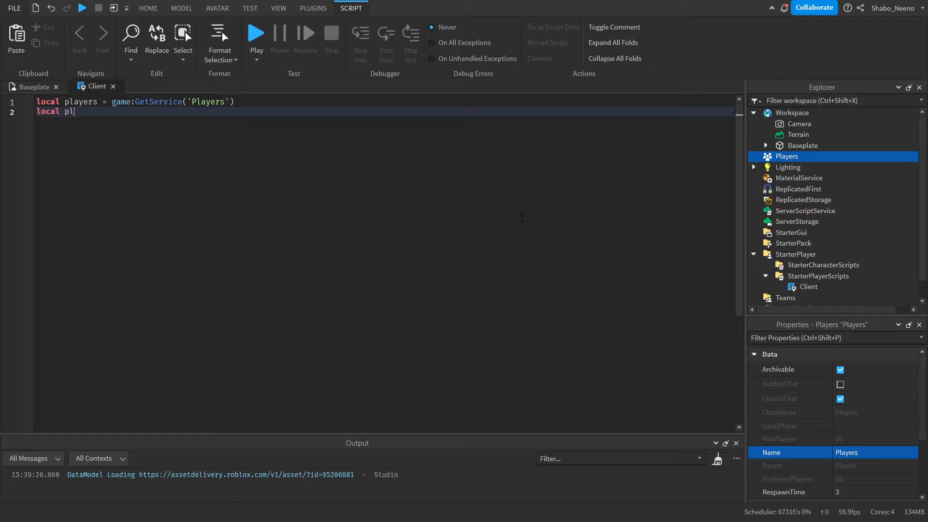
type("r = players.LocalPlayer")
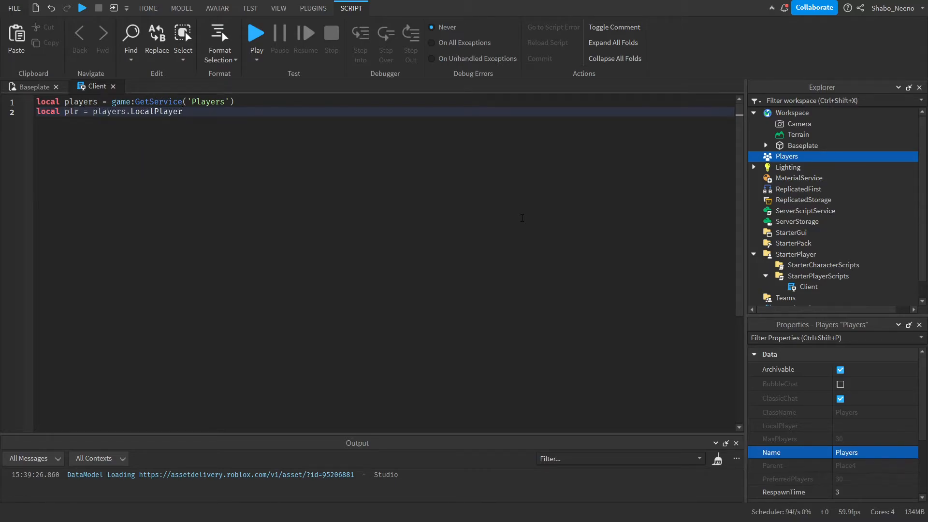
type("local runService = game:GetService('RunService")
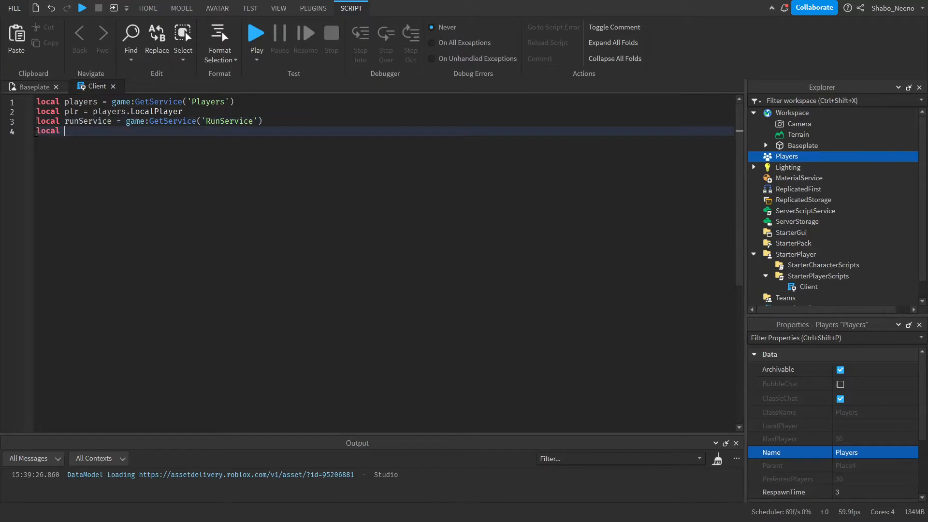
type("camera = workspace.currentCamera")
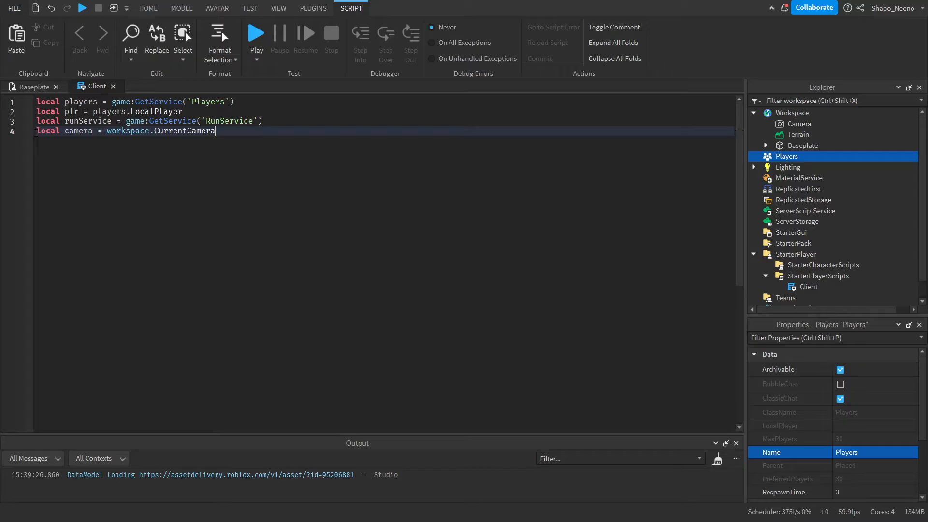
type("local character = nil")
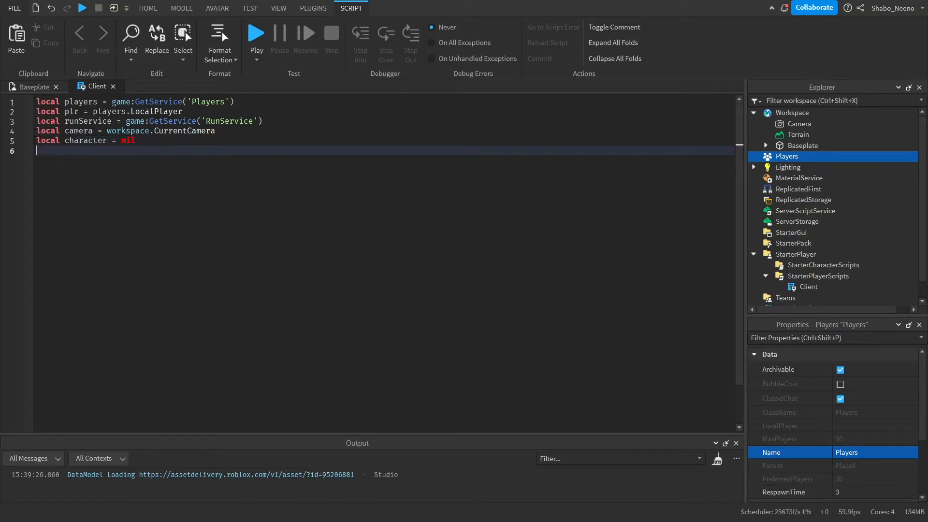
- Write a plr.CharacterAdded handler that repeats task.wait() until plr.Character exists
type("plr.CharacterAdded:Connect(function(")
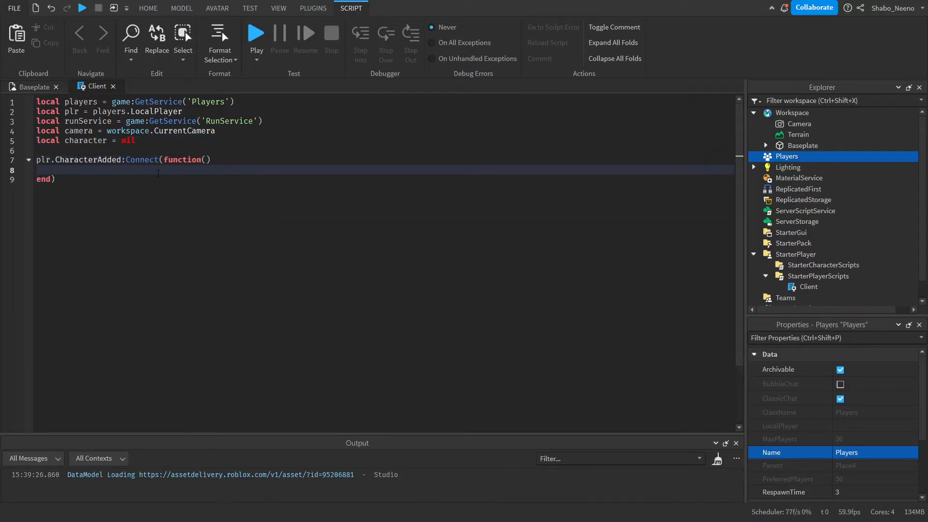
type("i")
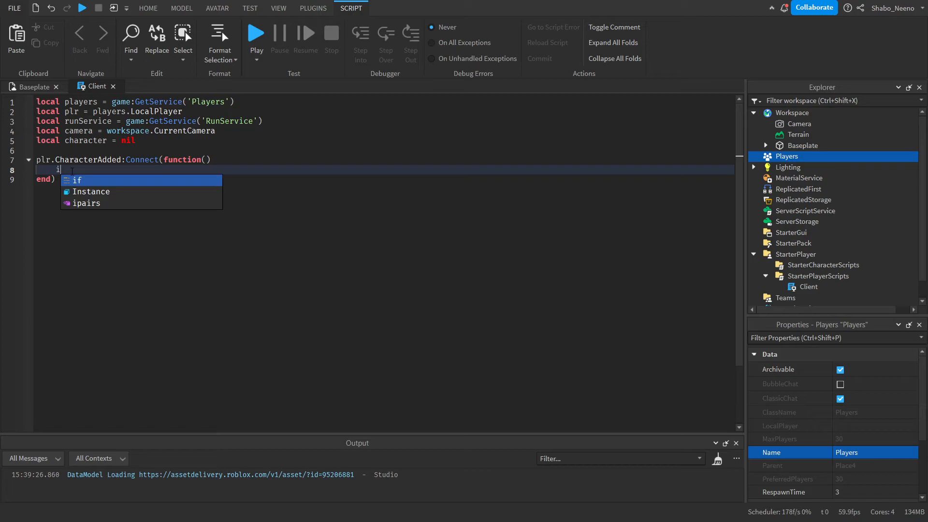
type("f not plr.Character then")
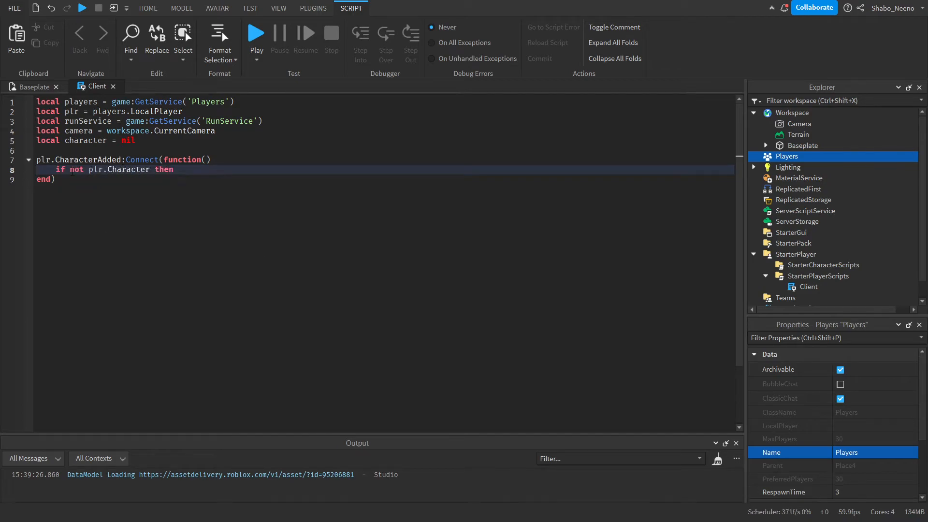
type("repeat")
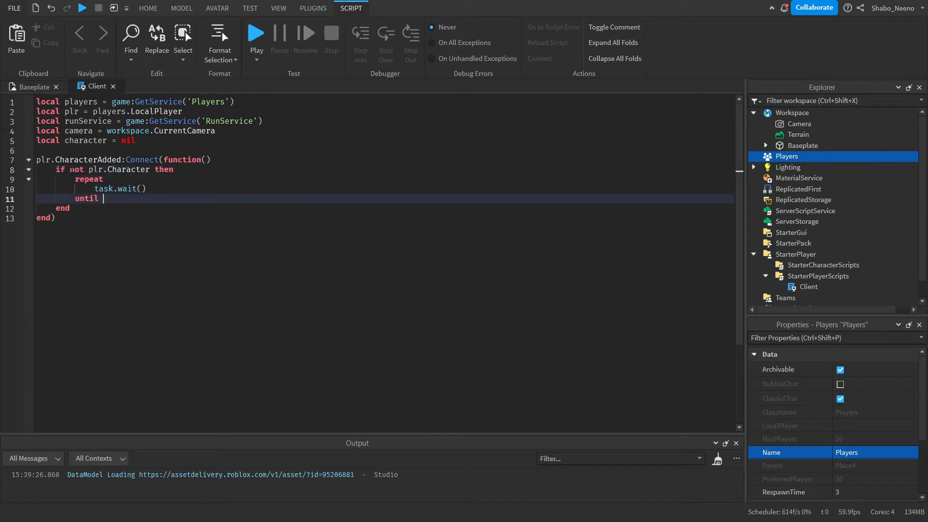
type("plr.Character")
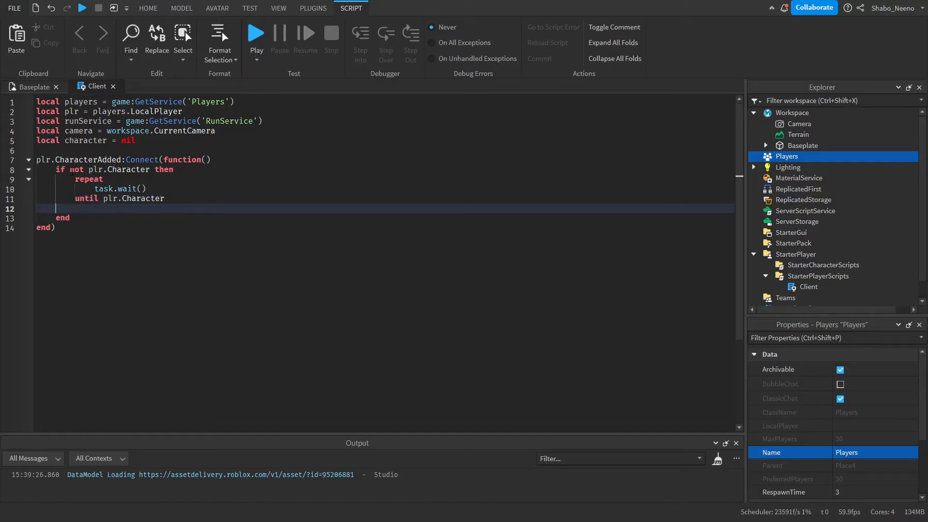
- Store plr.Character in character inside the handler and again at top level
type("character = plr.Character")
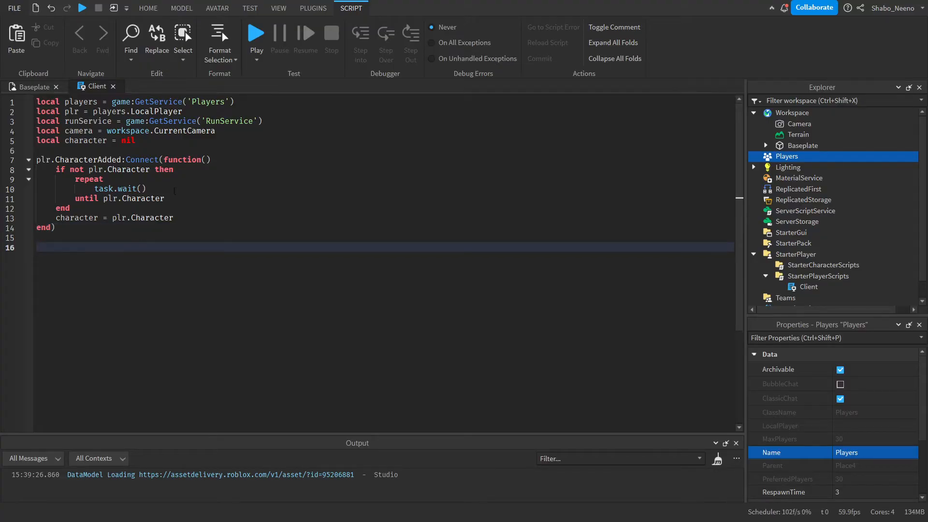
type("character = plr.Character")
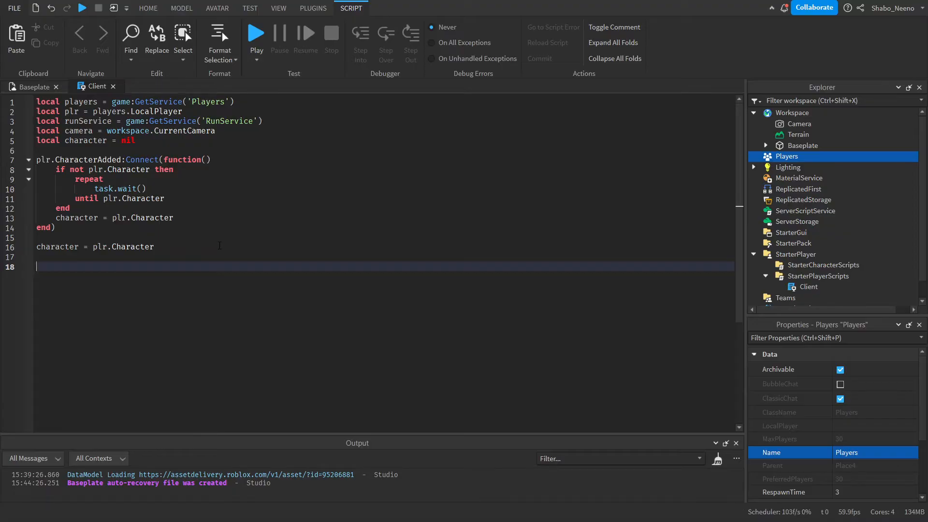
- Set camera.CameraType to Scriptable and bind a 'Camera' render step at priority 100000
type("camera.CameraType")
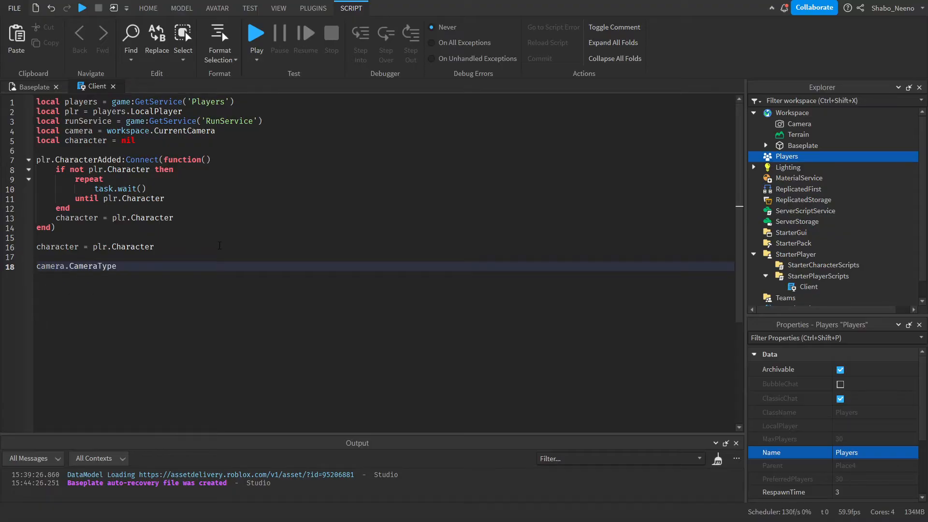
type("= Enum.CameraType.Scriptable")
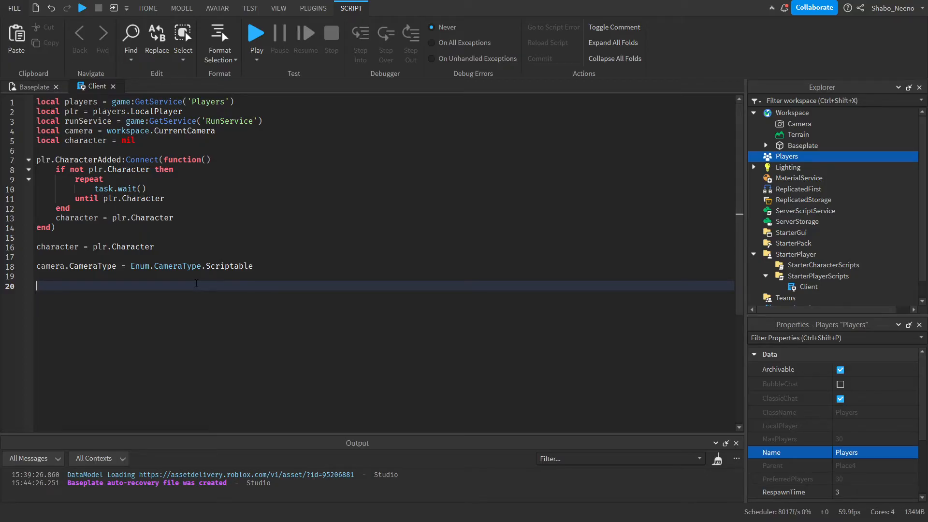
type("runService:B")
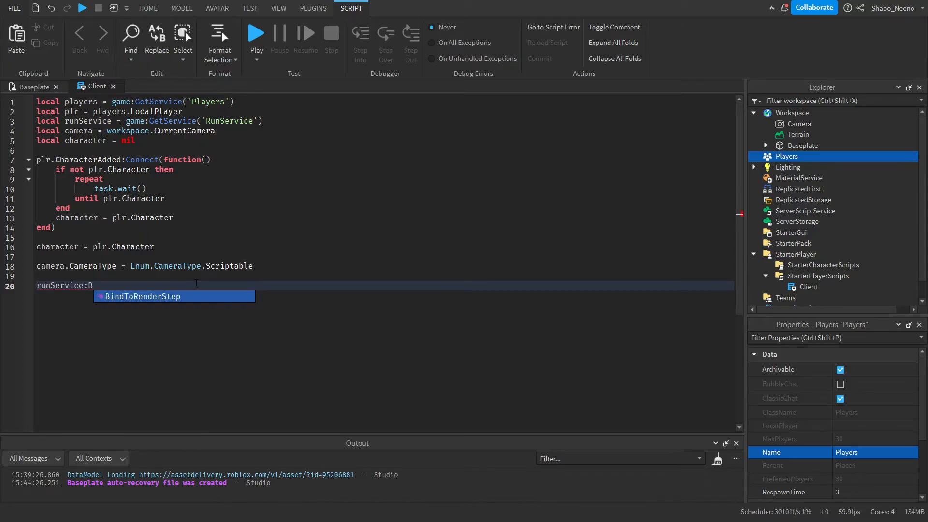
type("indToRenderStep('Camera')")
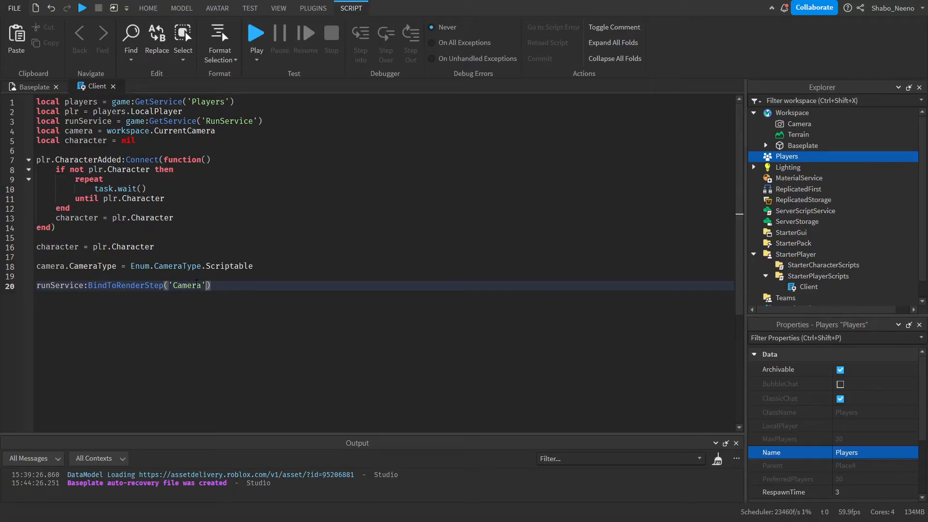
type(",100000,function()")
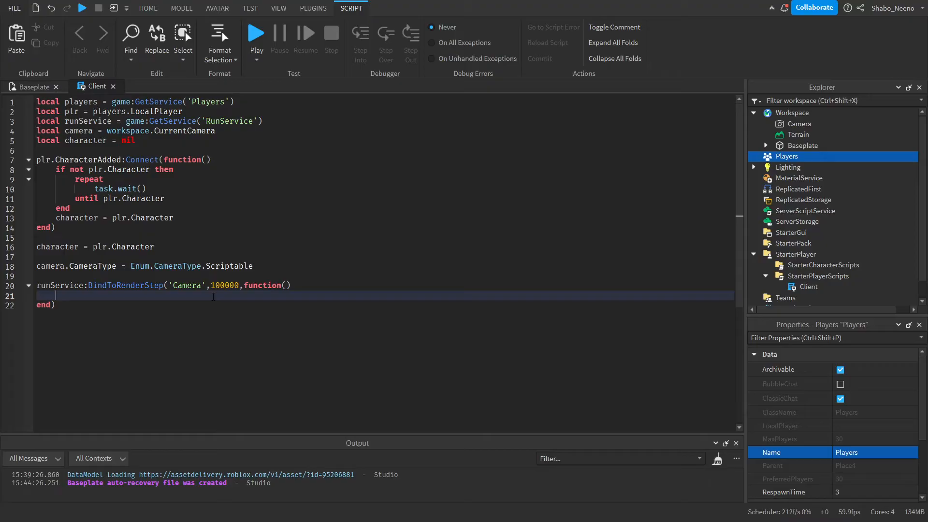
- When character exists, set camera.CFrame from root.Position+Vector3.new(30,5,0) looking at root.Position
type("if character then")
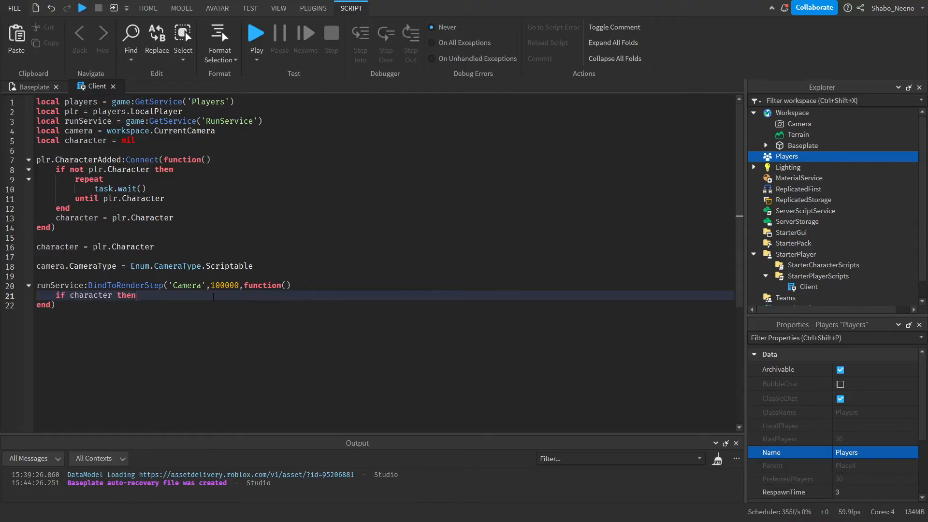
type("local root = chara")
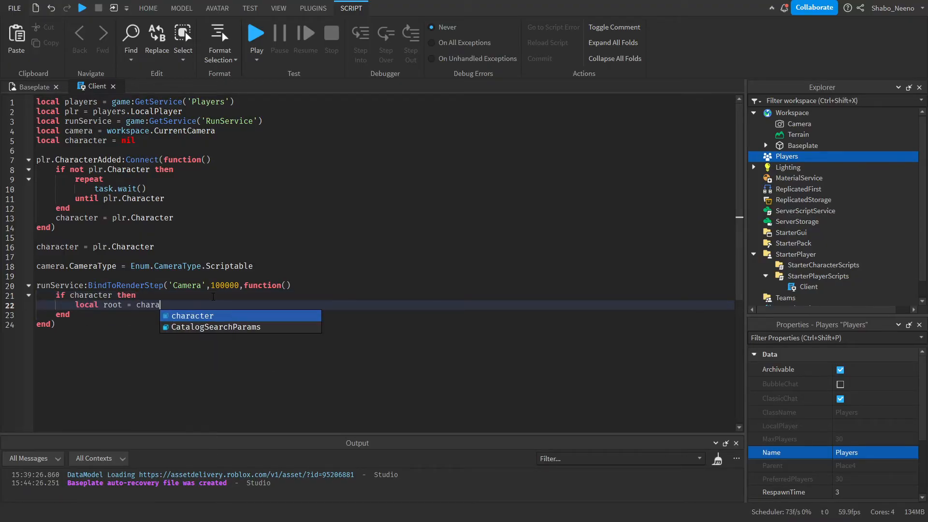
type("cter:FindFirstChild('Humanoid')")
type("camera.ca")
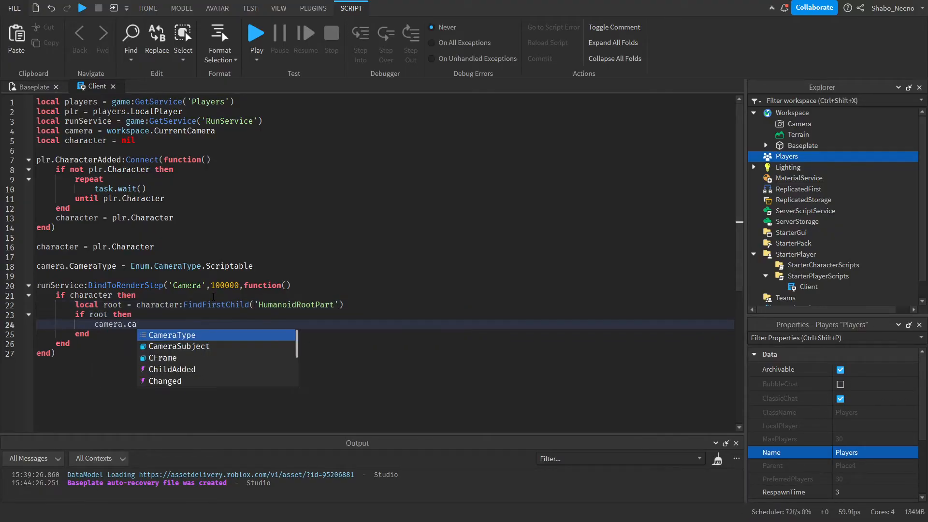
type("Frame = cf")
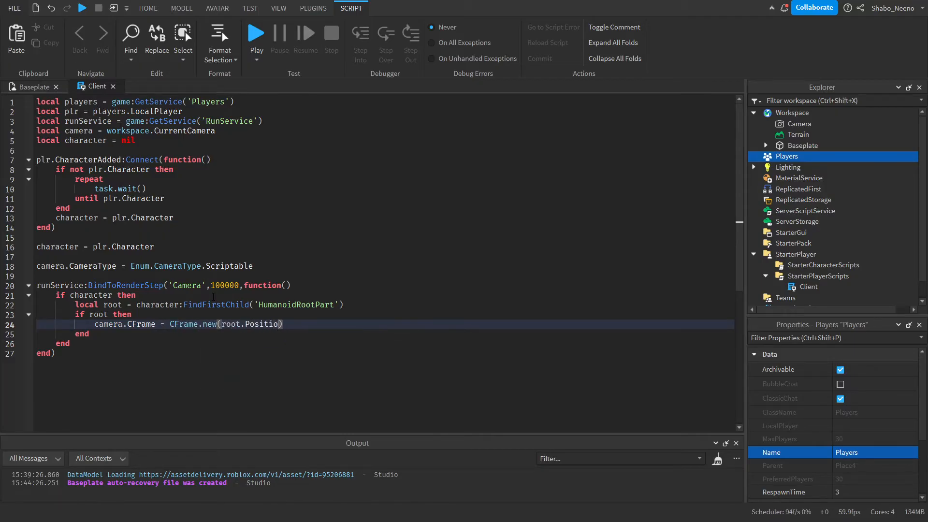
type("n+Vector3")
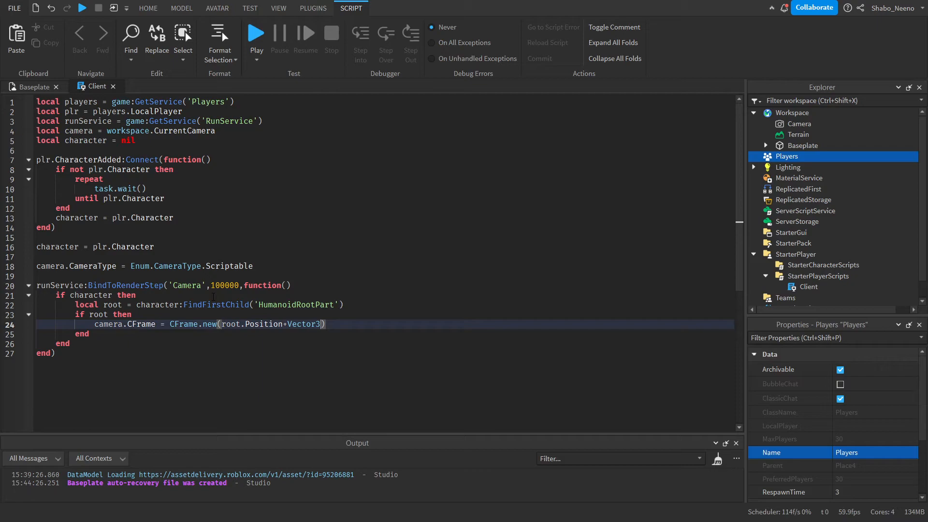
type(".new()")
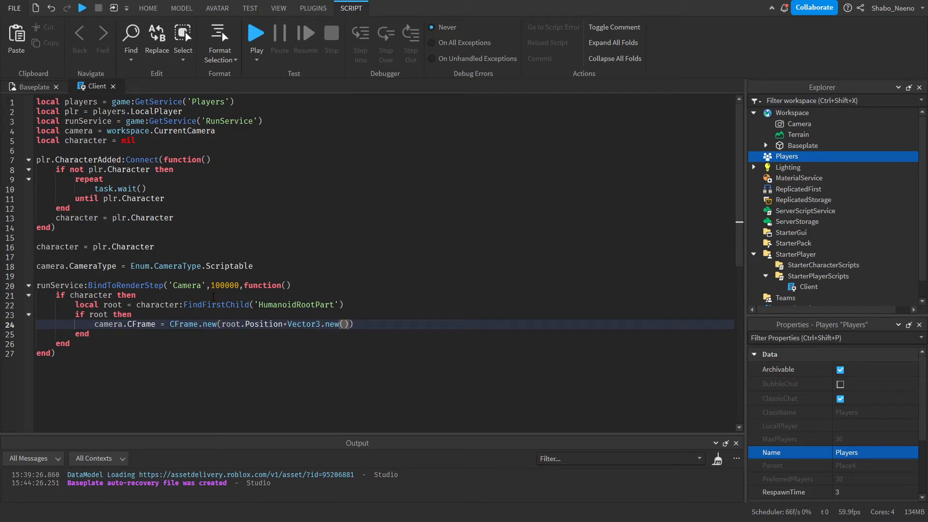
type("30,5")
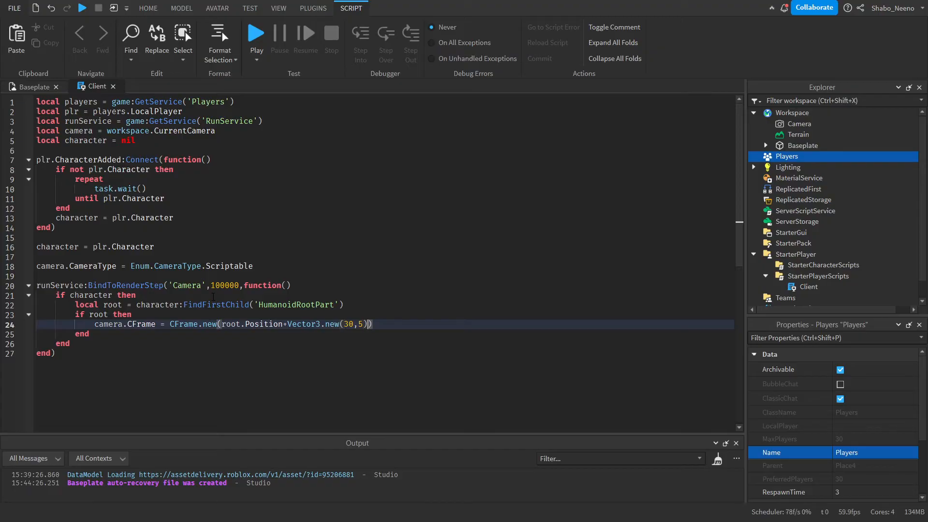
type(",0),root.")
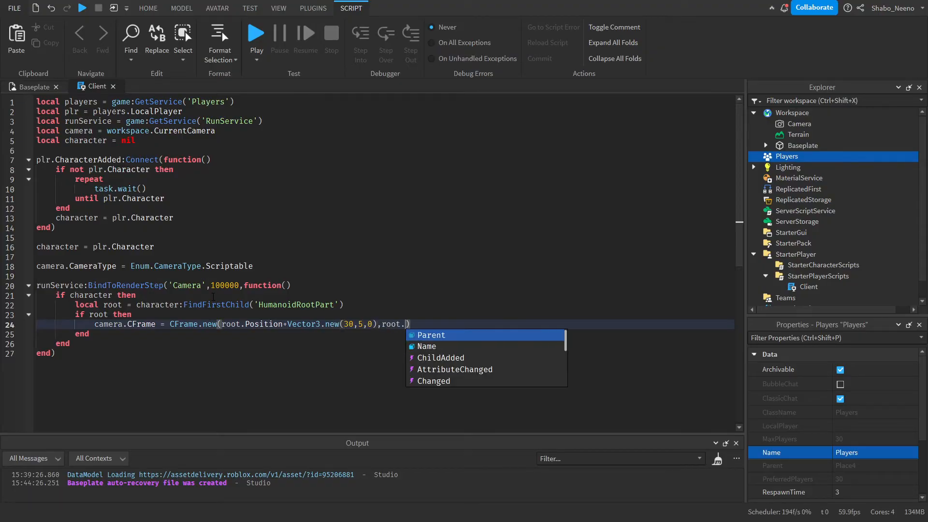
type("Position")
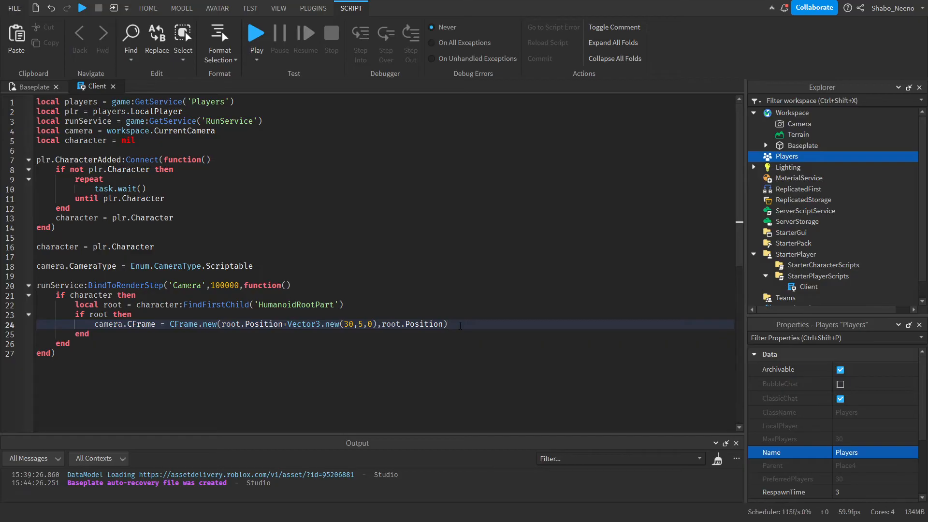
left_click(255, 33)
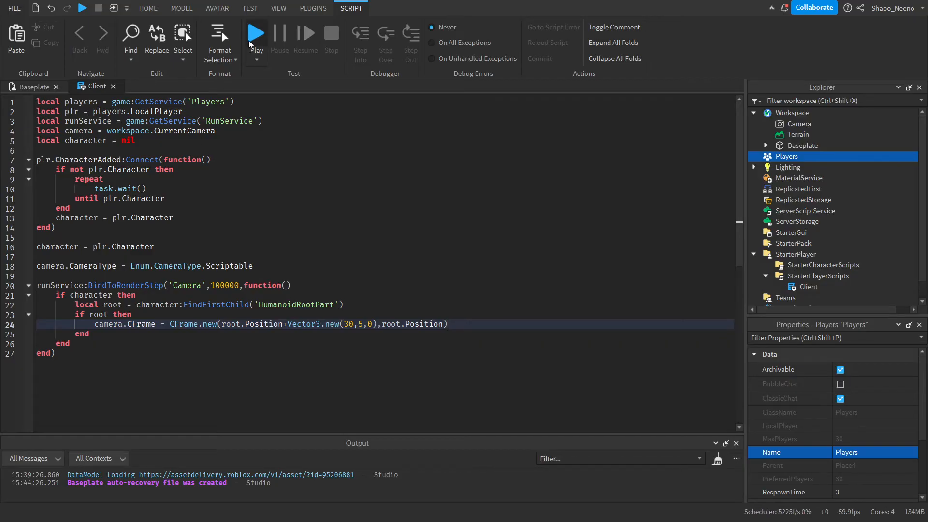
left_click(255, 33)
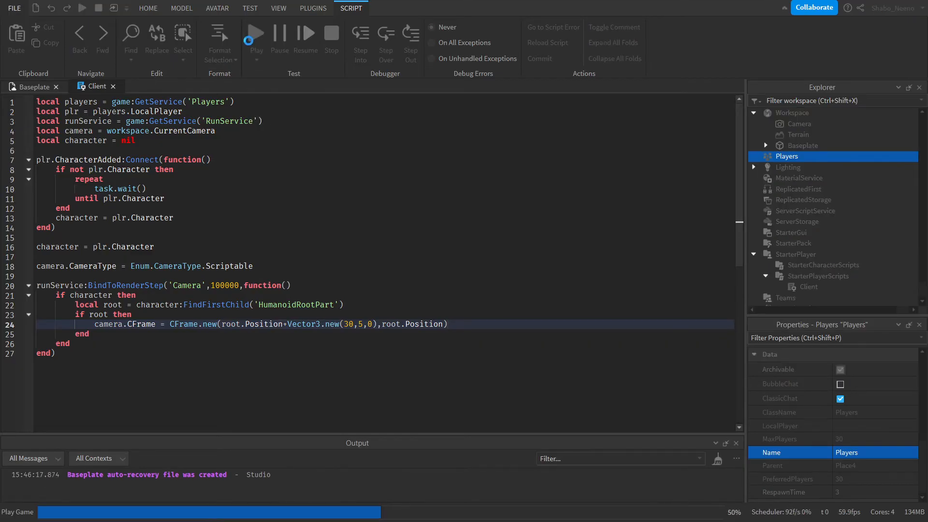
left_click(256, 33)
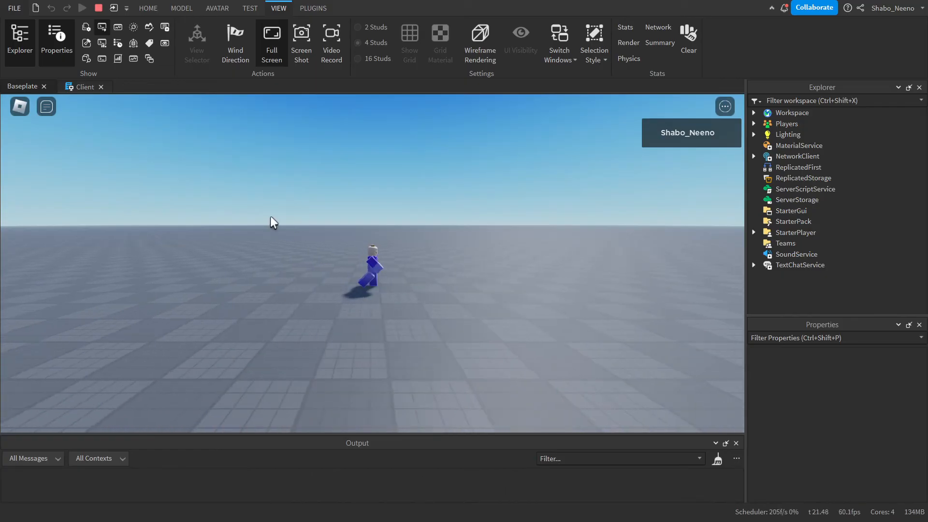
left_click(99, 8)
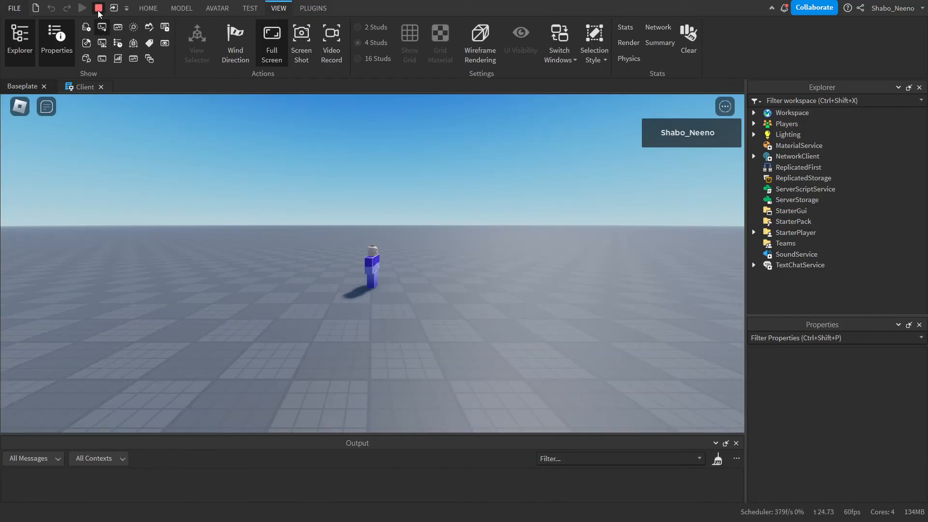
left_click(98, 9)
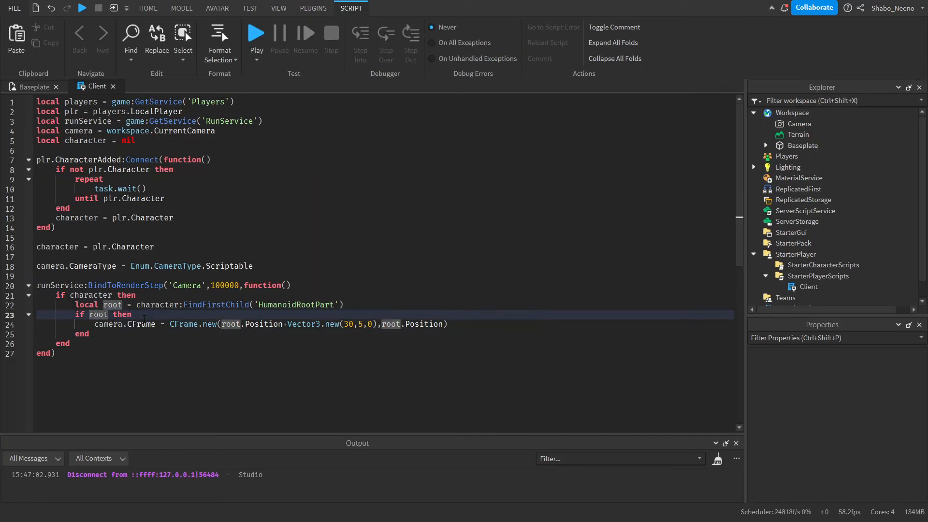
- Add a check that math.abs(root.Position.X) >= .05 and get cf = character:GetPivot()
type("if math.abs(root.Position.X")
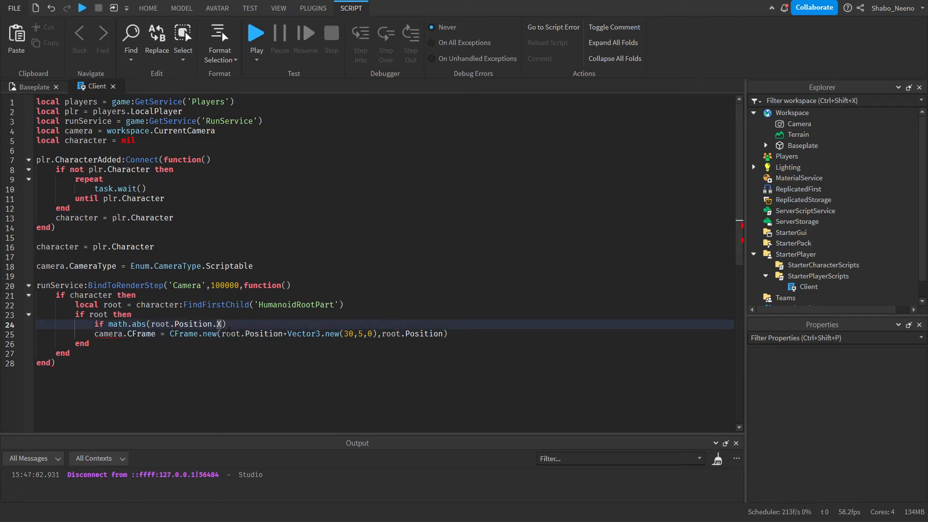
type("<= .1")
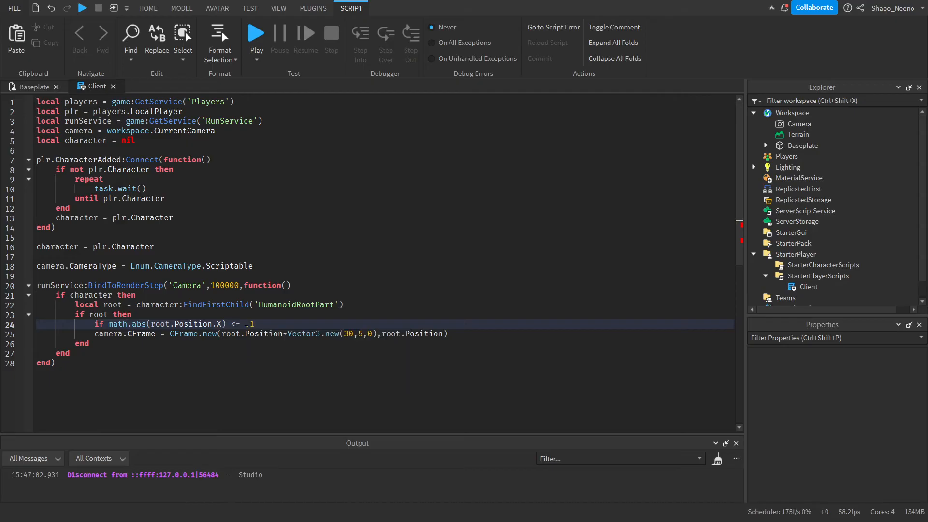
type("05 then")
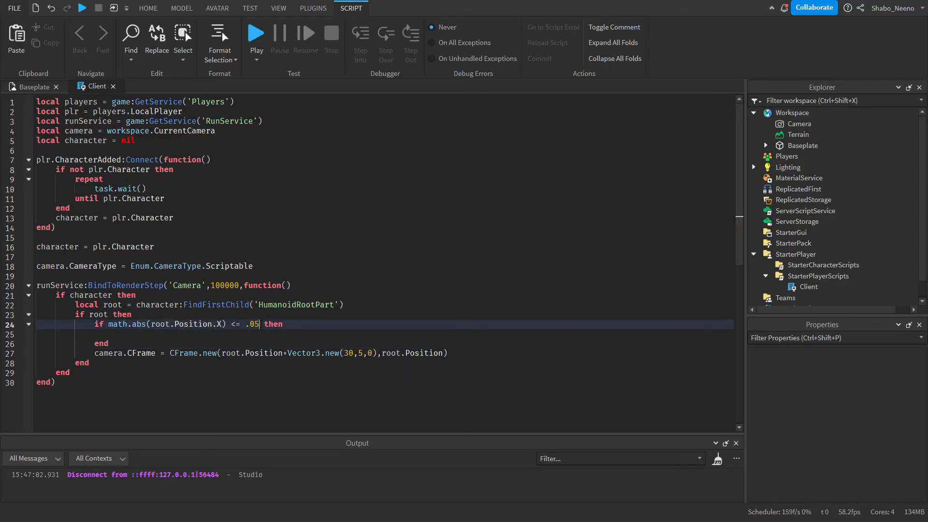
key("enter")
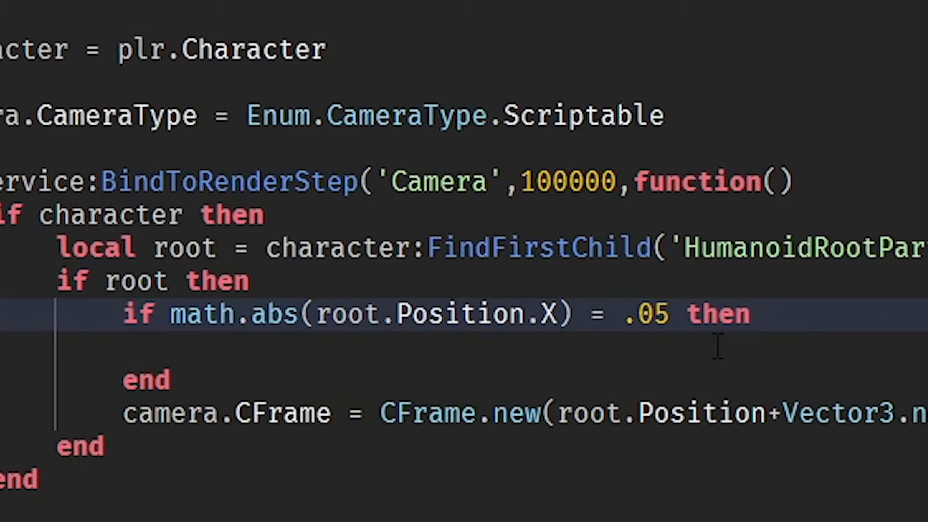
type(">")
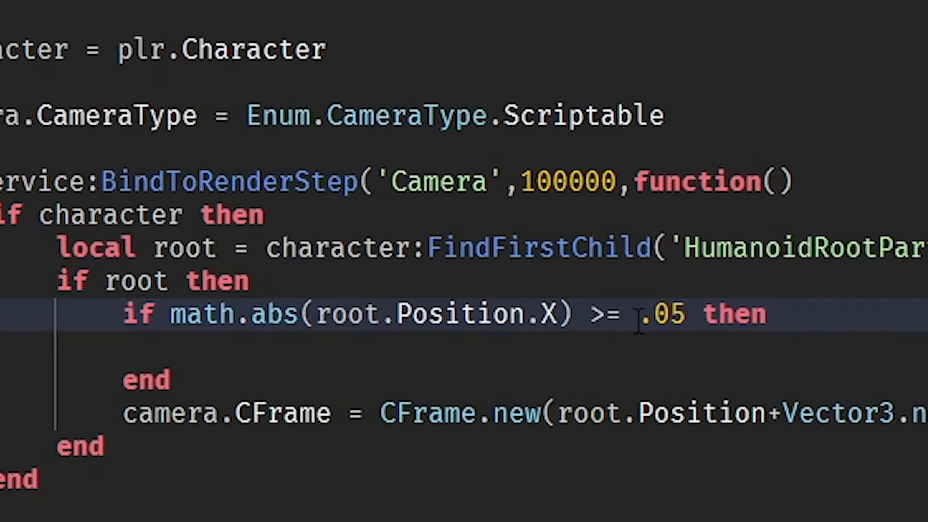
type("local cf = character:GetPivot(")
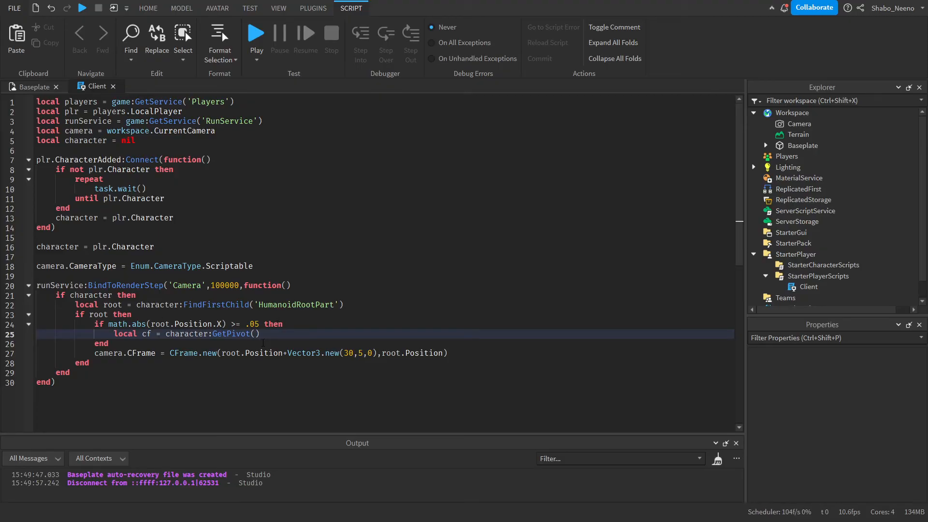
- PivotTo CFrame.new(cf.Position*Vector3.new(0,1,1))*cf.Rotation to snap X back to 0
type("character:")
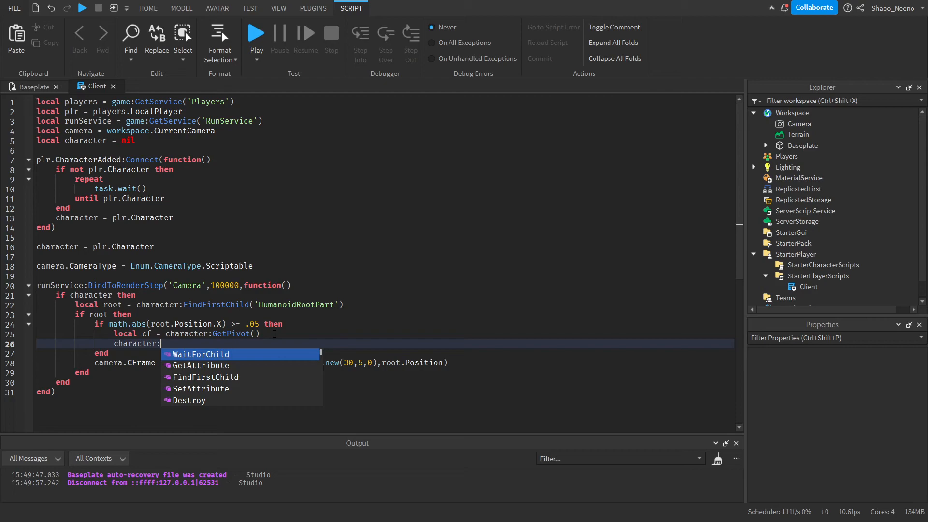
type("PivotTo(cfr")
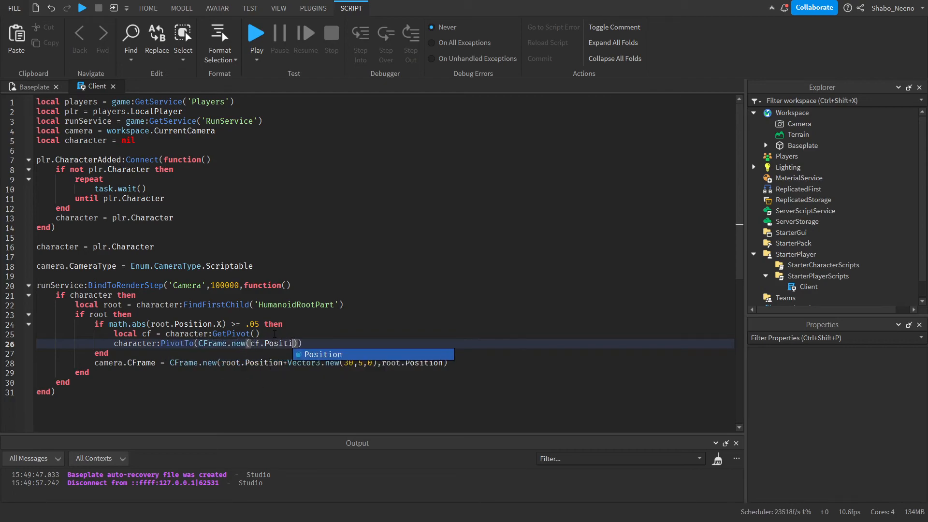
type("*")
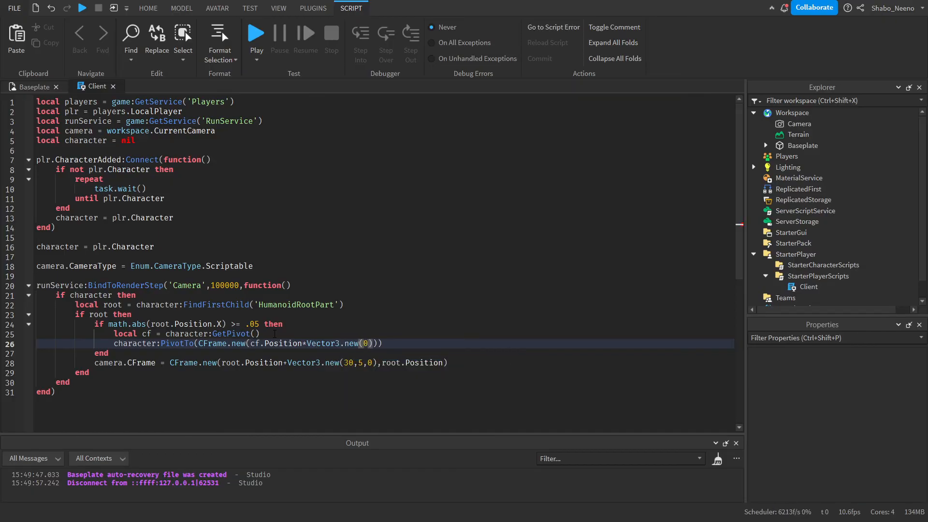
type(",1,1")
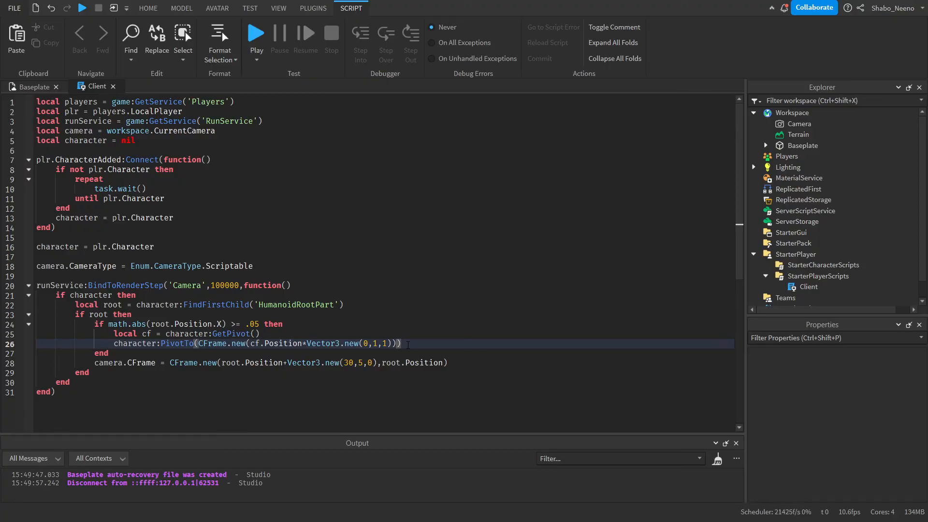
type("*cf.Rotation")
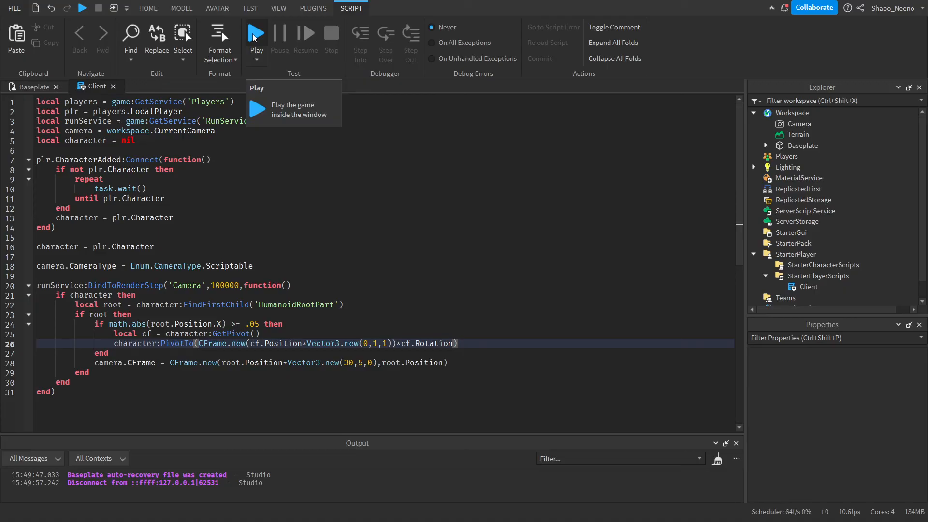
left_click(256, 34)
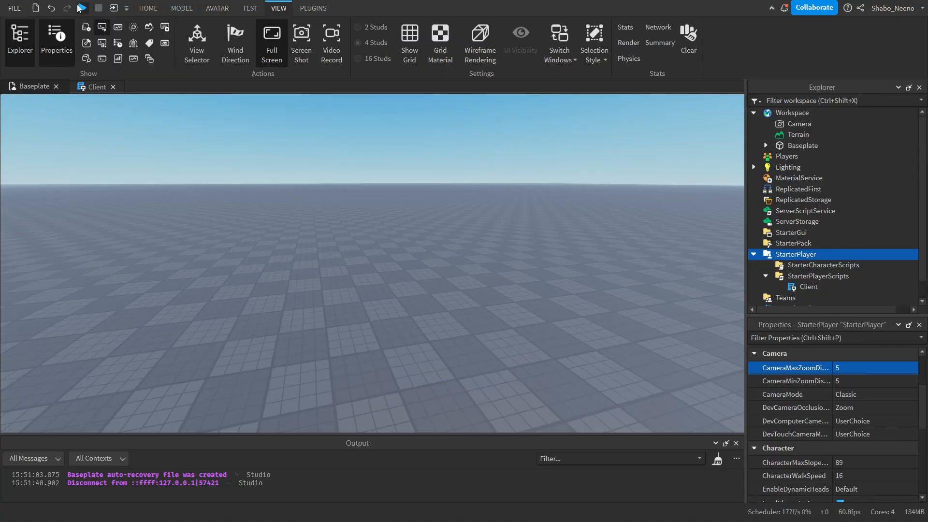
- Start a playtest to check the camera zoom capped at 5
left_click(80, 9)
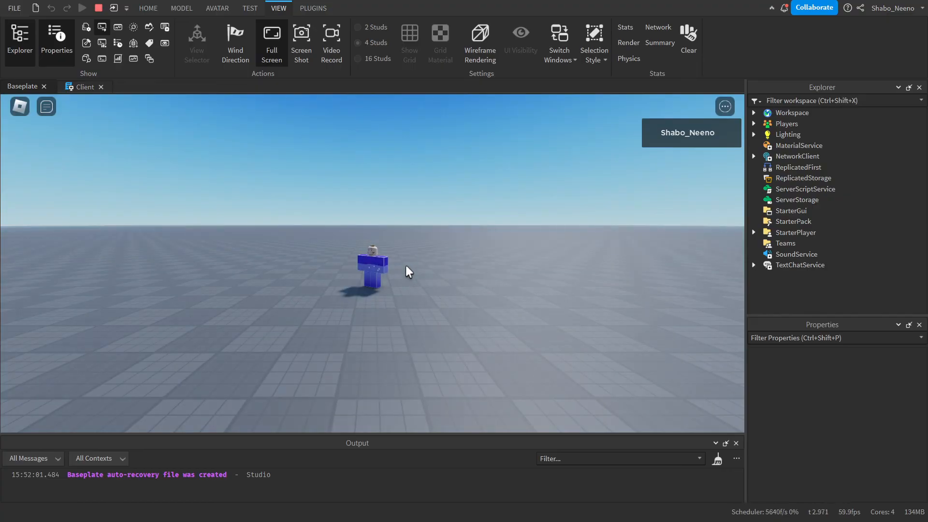
mouse_move(435, 214)
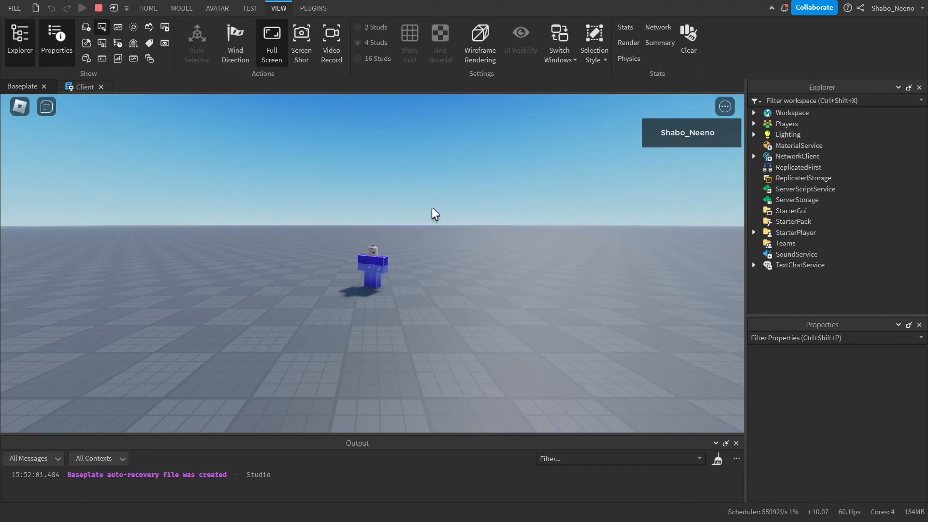